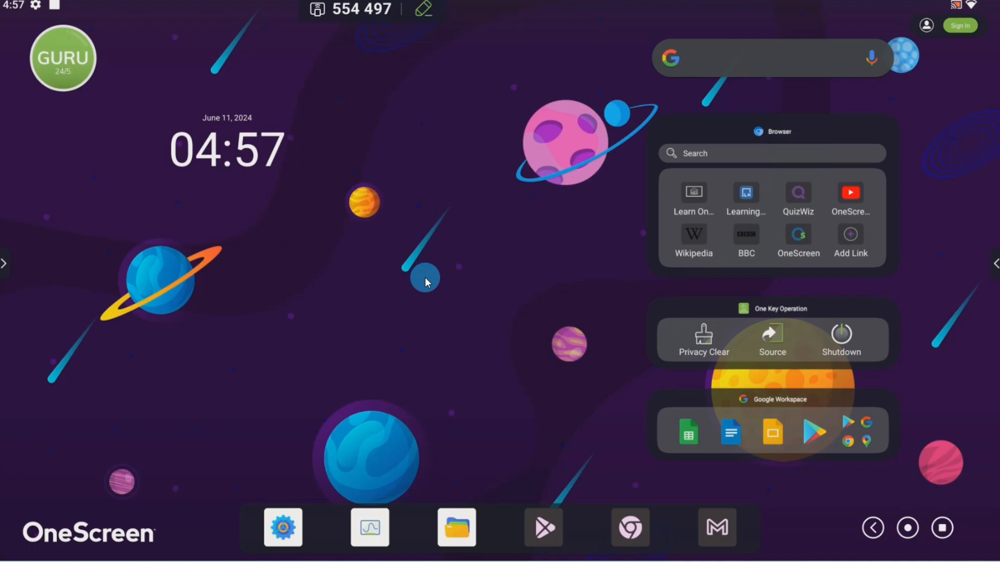
mouse_move(805, 275)
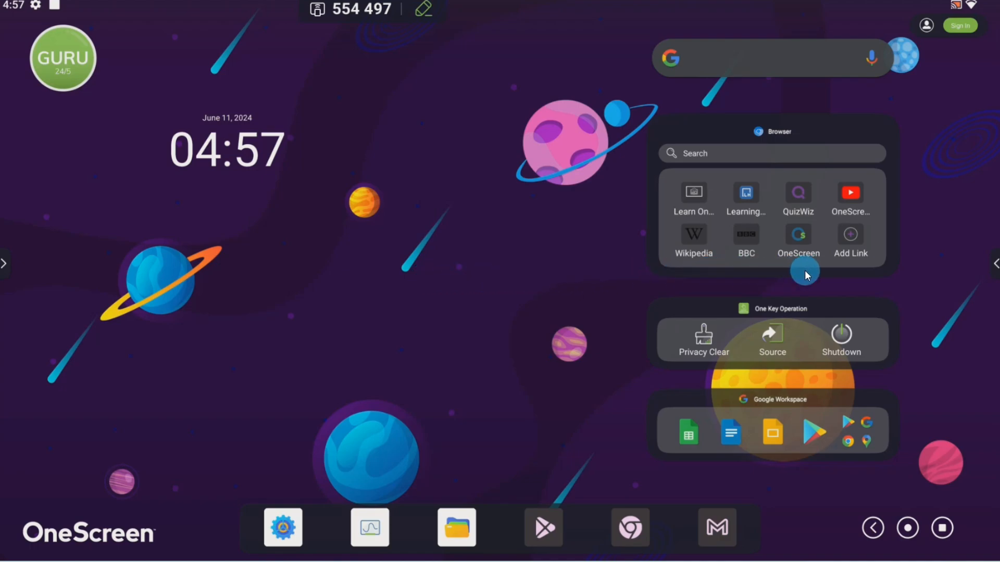
mouse_move(992, 266)
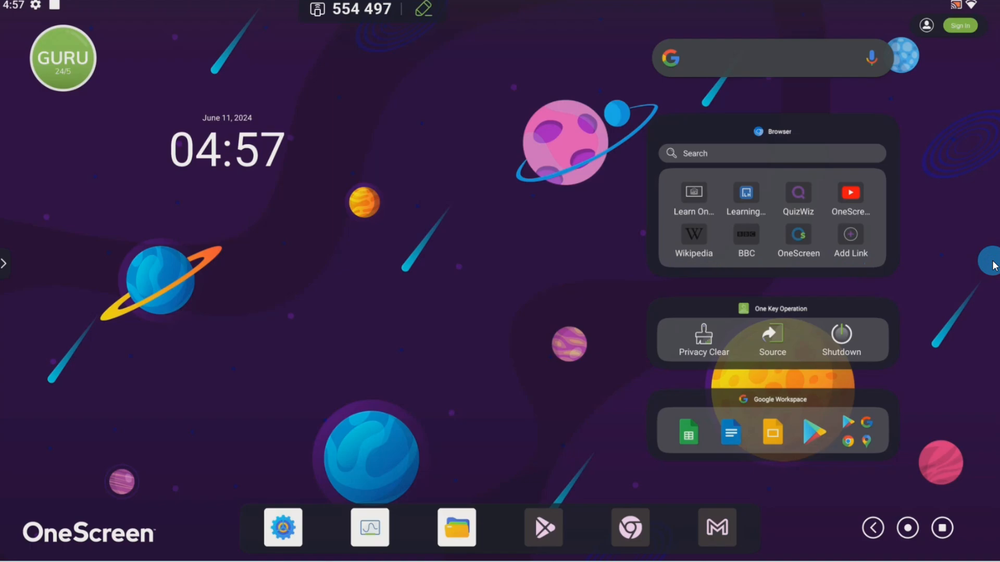
- Show the side navigation bar, launch Write, view its Recent files, then reshow the sidebar
click(988, 264)
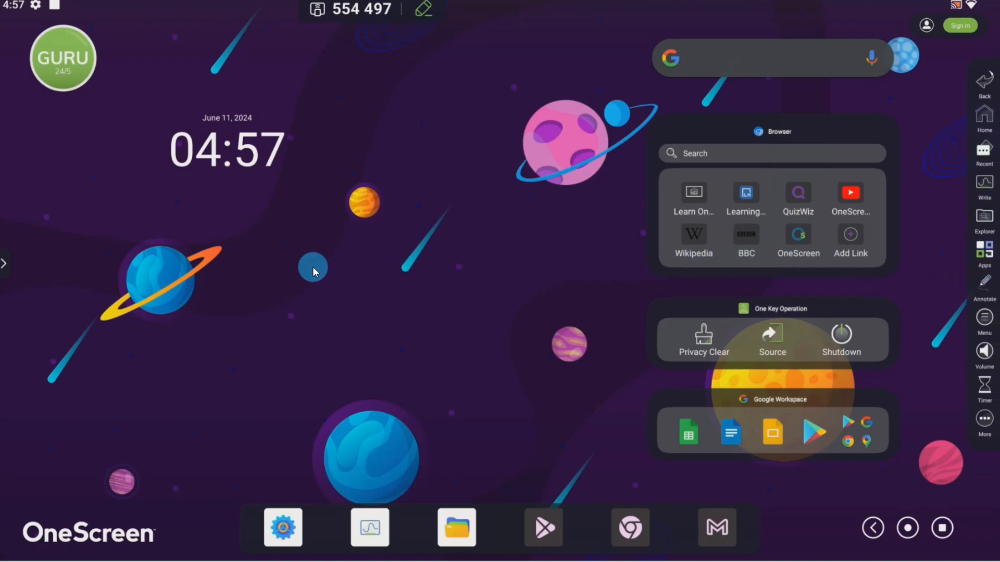
click(4, 264)
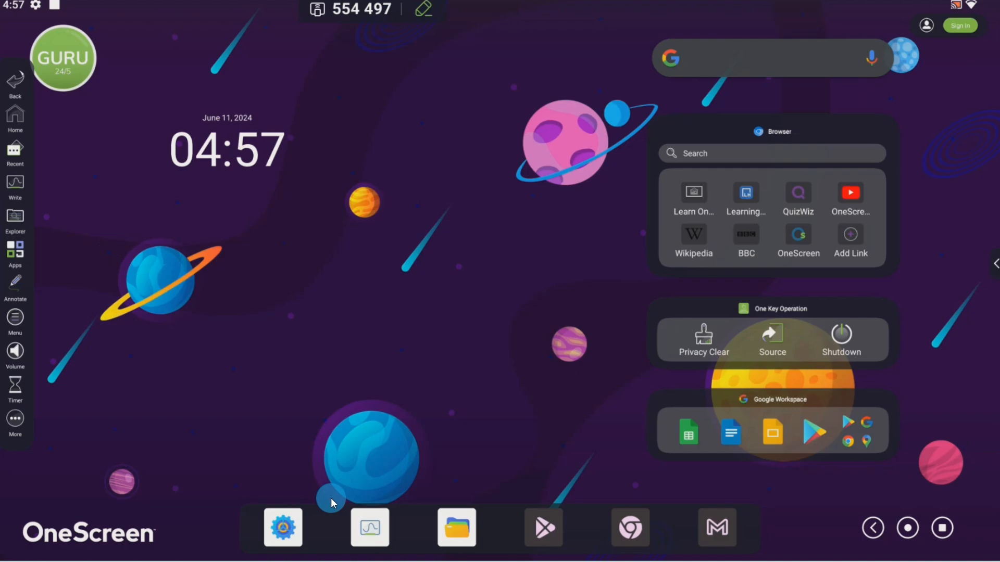
click(369, 527)
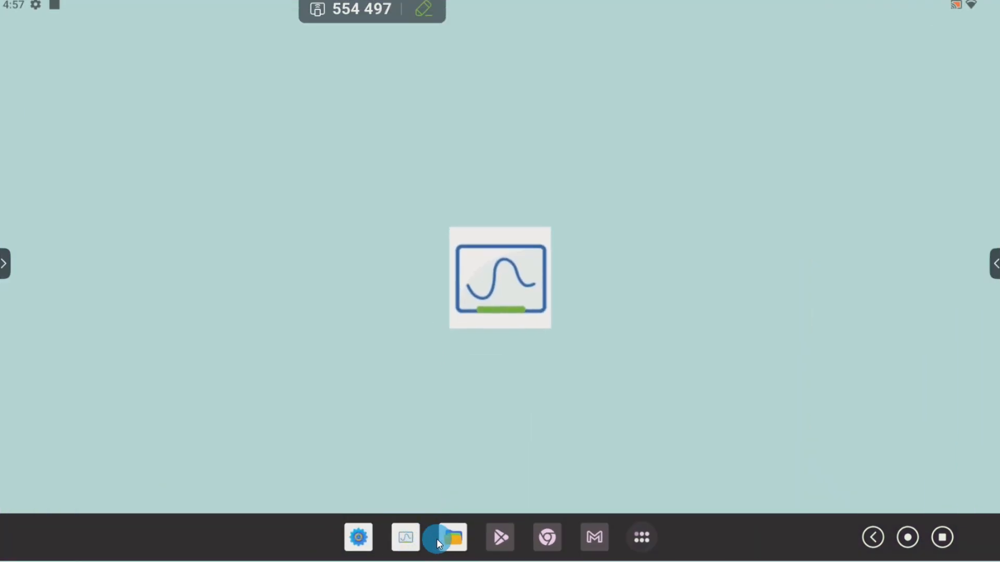
click(445, 537)
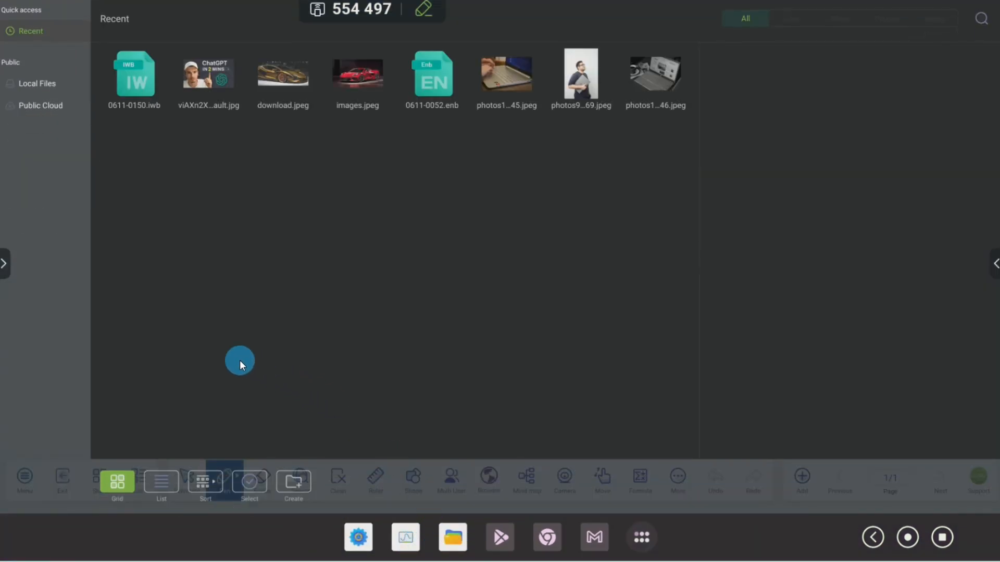
click(5, 264)
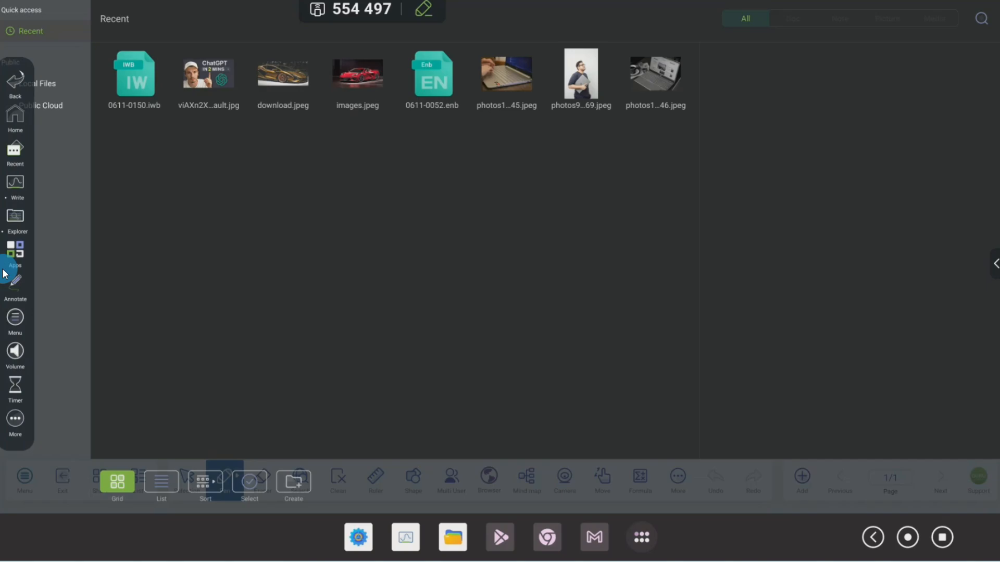
mouse_move(13, 80)
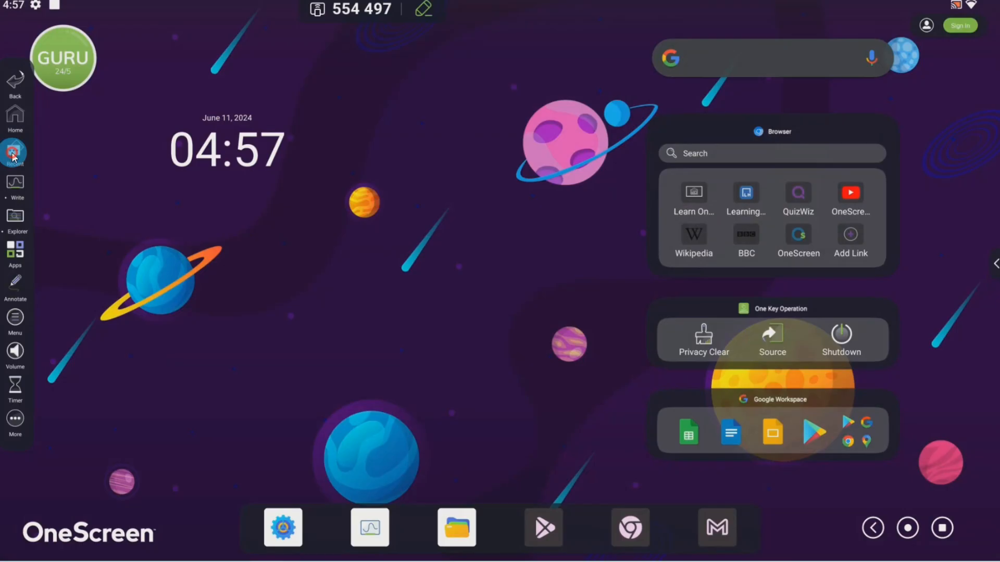
- Hide the sidebar, reshow it, and expand its More options before it closes
click(15, 150)
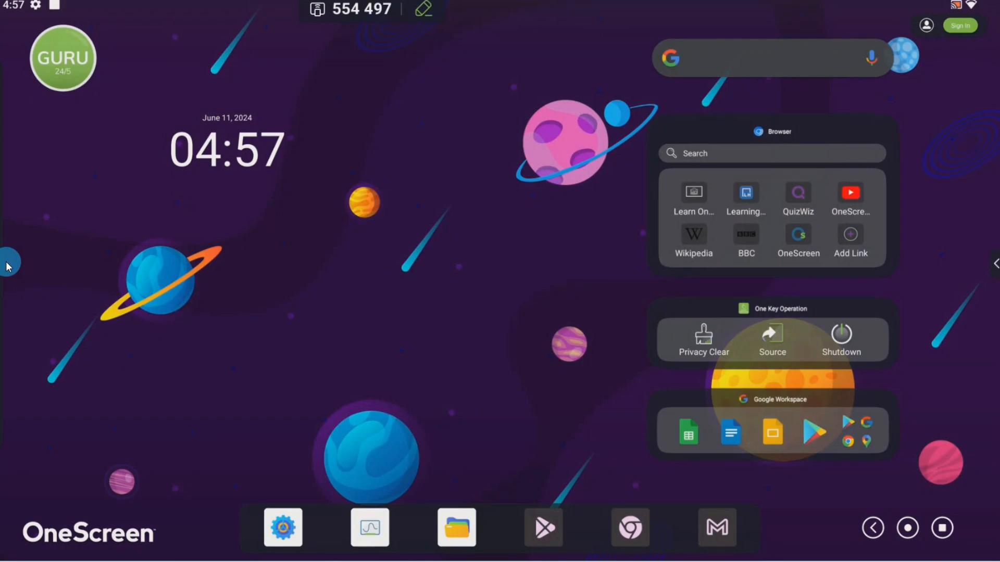
click(10, 265)
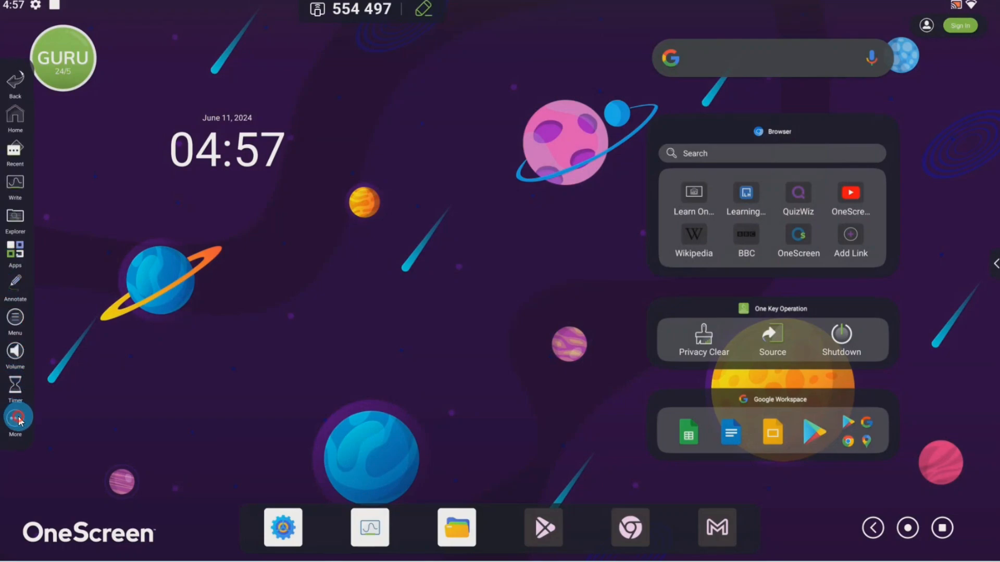
click(15, 417)
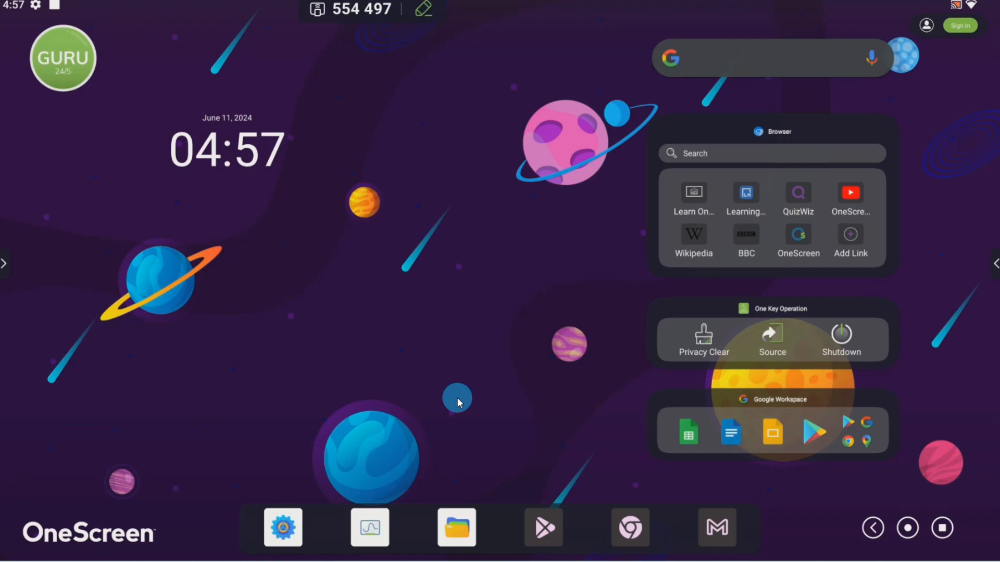
mouse_move(871, 527)
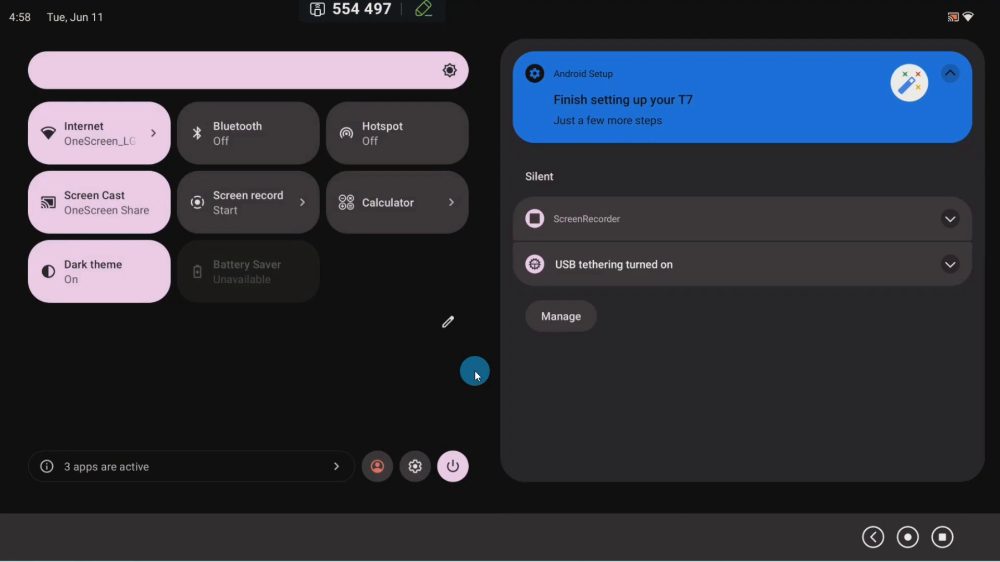
mouse_move(143, 149)
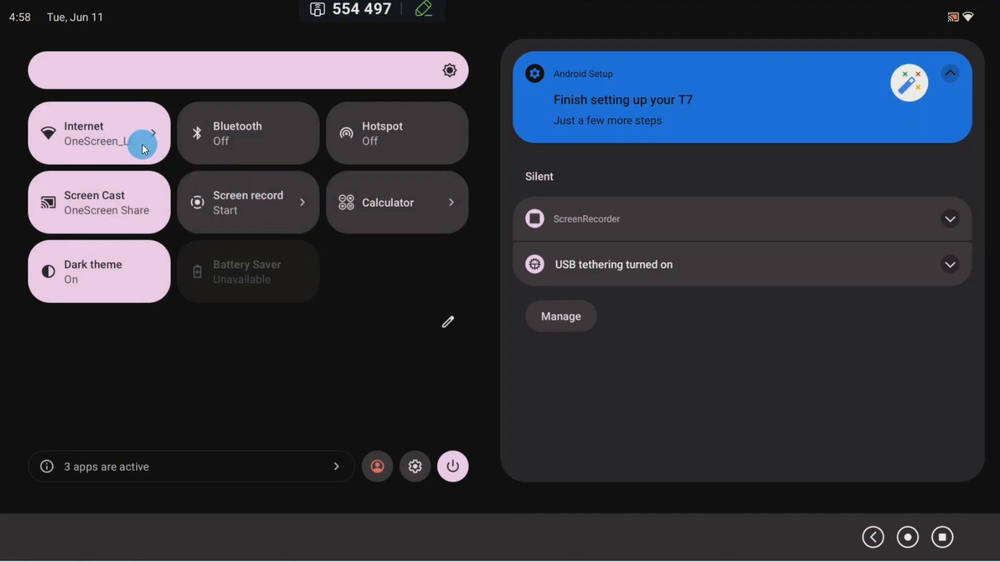
mouse_move(312, 141)
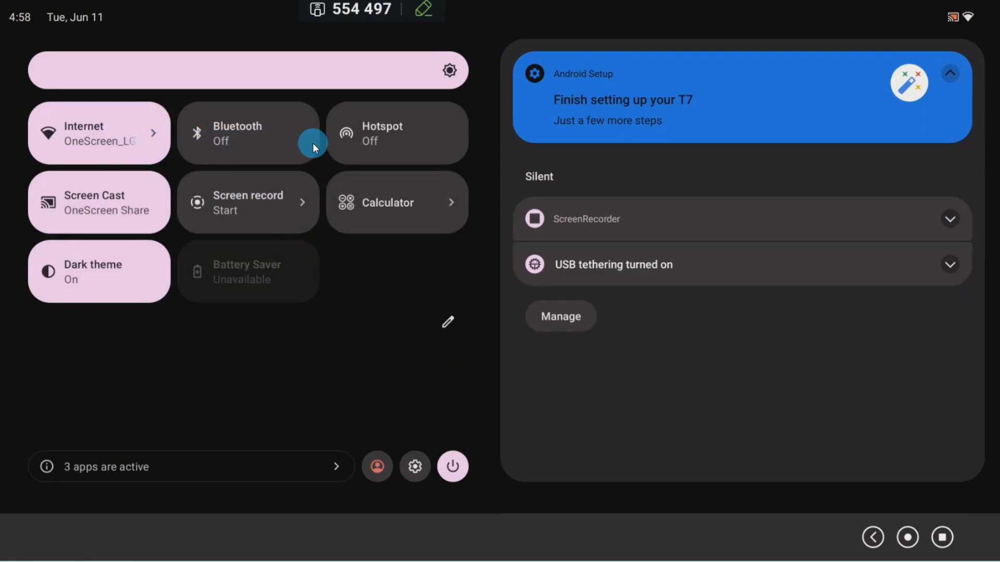
mouse_move(205, 226)
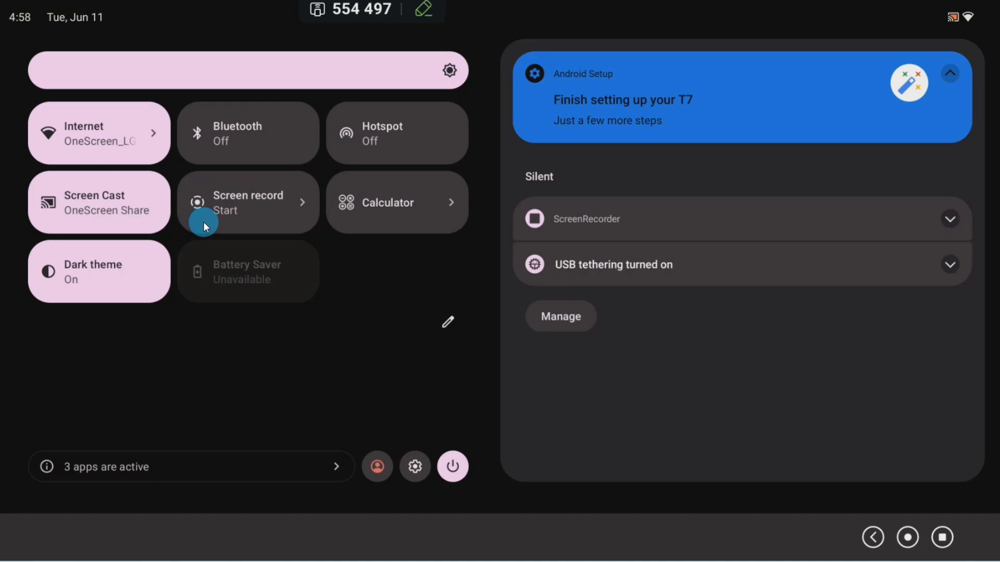
mouse_move(259, 251)
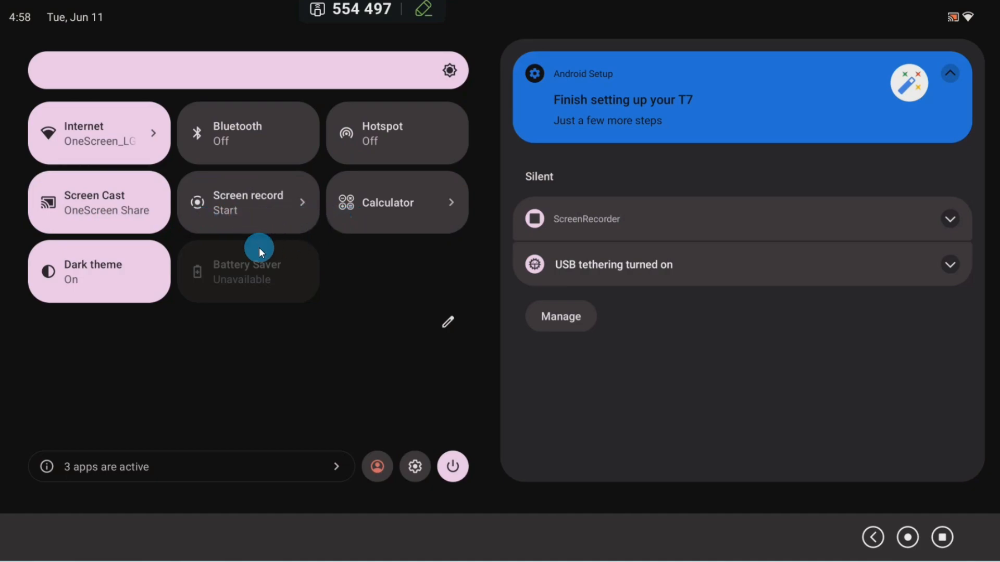
mouse_move(274, 303)
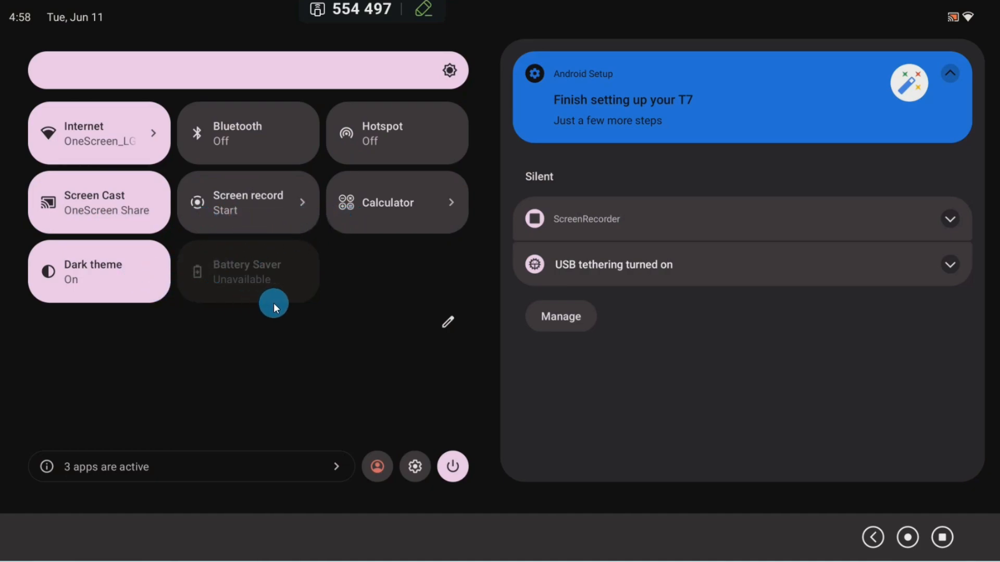
mouse_move(642, 353)
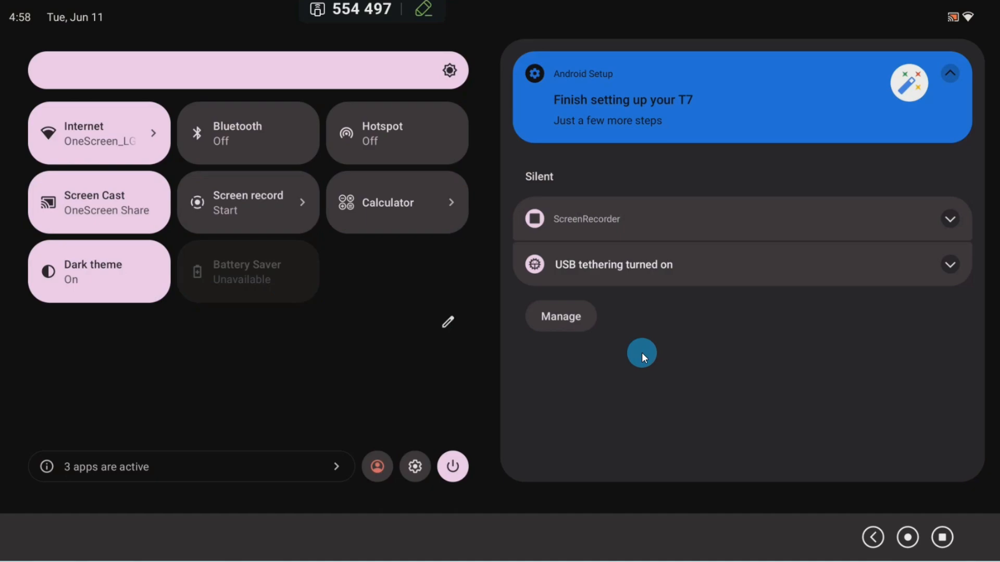
mouse_move(455, 321)
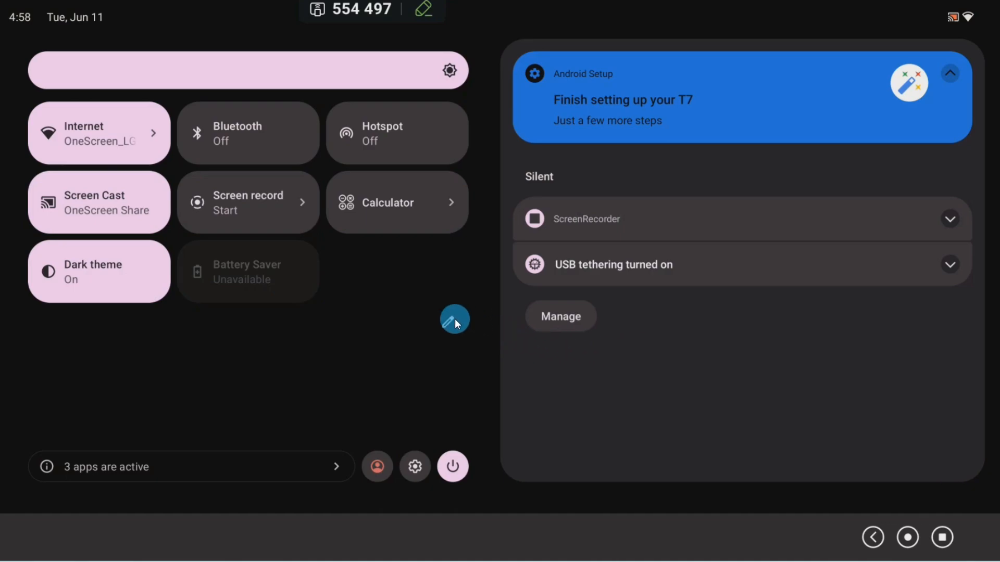
- Enter the Quick Settings tile editing layout via the pencil icon
click(455, 319)
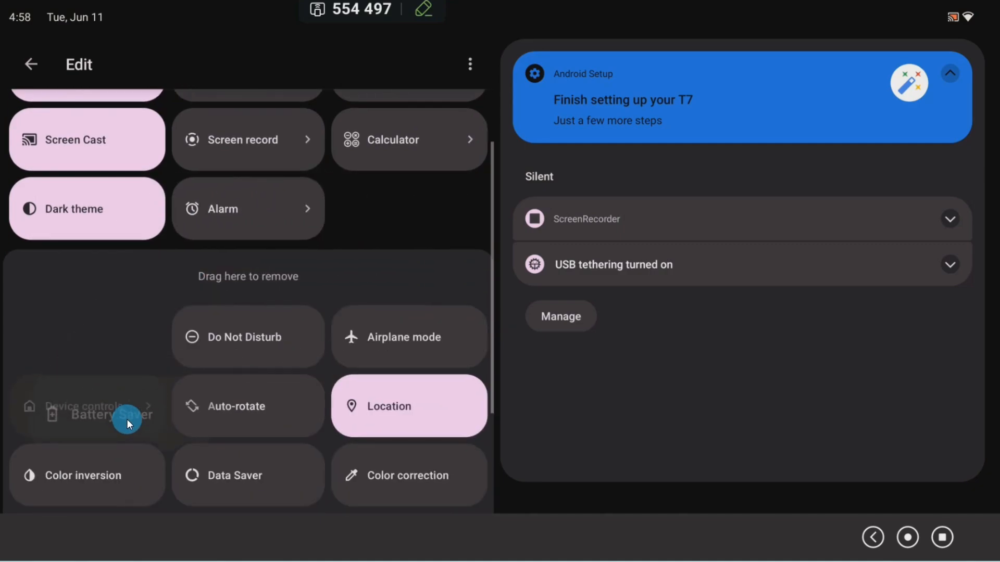
- Drag the Battery Saver tile into the remove area to drop it from Quick Settings
drag(127, 424, 420, 492)
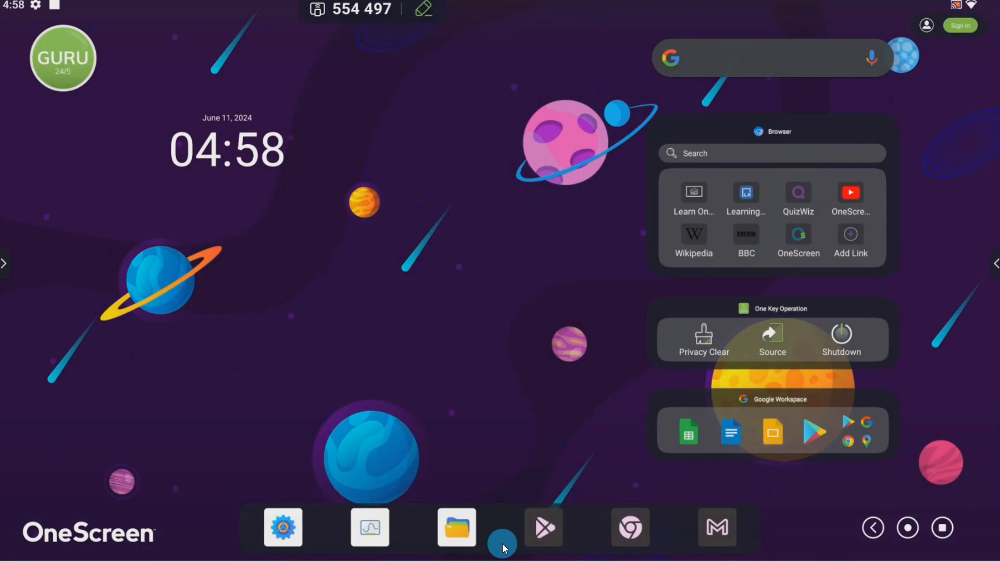
mouse_move(493, 462)
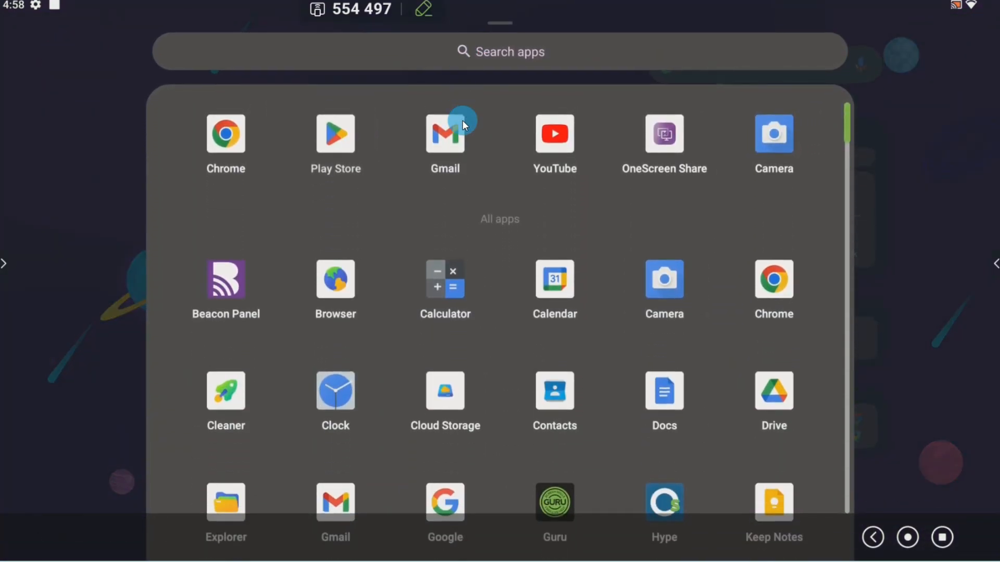
- Scroll the All apps drawer down to Maps, Settings and YouTube
scroll(down, 3)
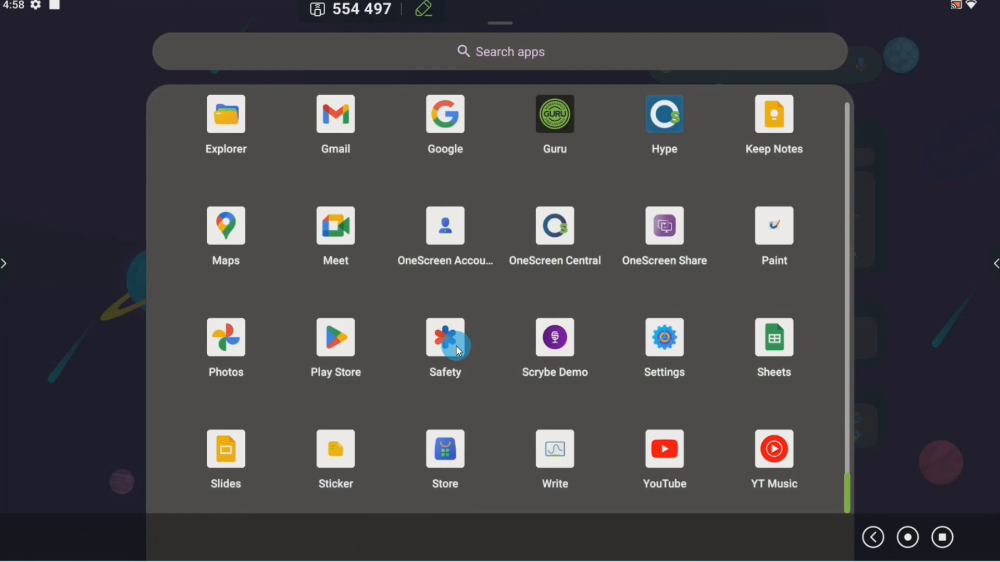